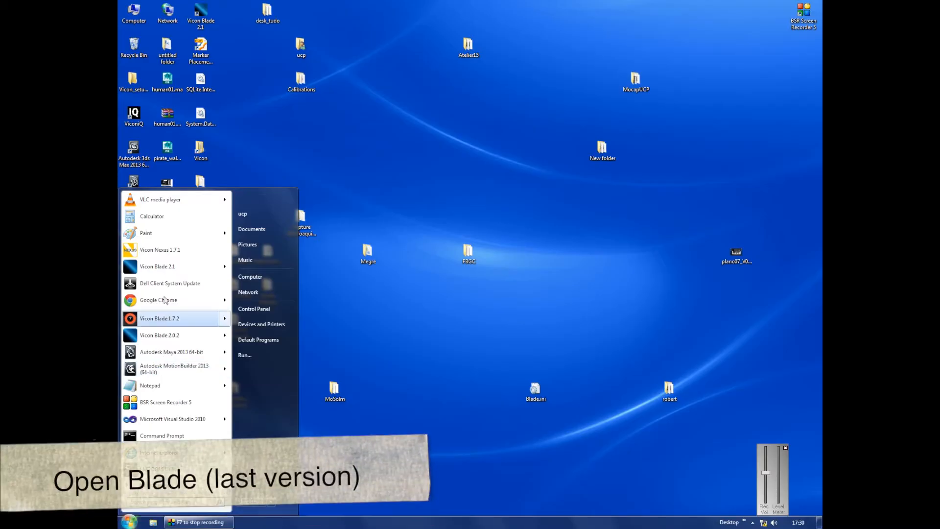
Step: Launch Vicon Blade 2.1 from the Start menu and accept the default profile
left_click(522, 255)
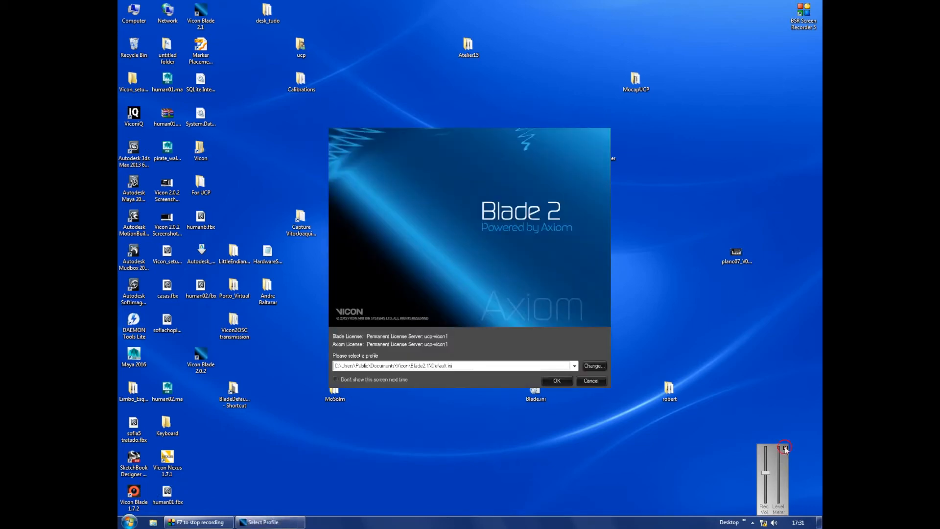
left_click(555, 381)
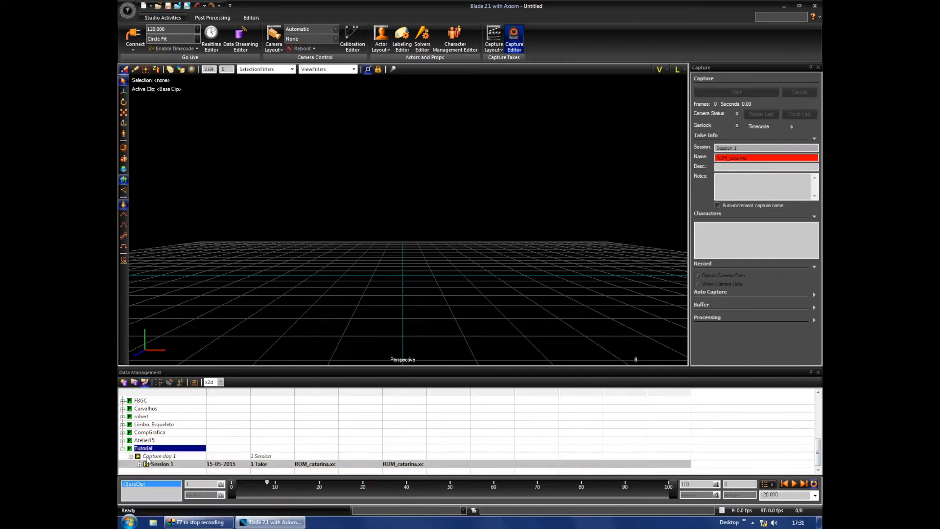
Step: Add a new capture day under the Tutorial database and rename it 'Capture day 2'
left_click(162, 463)
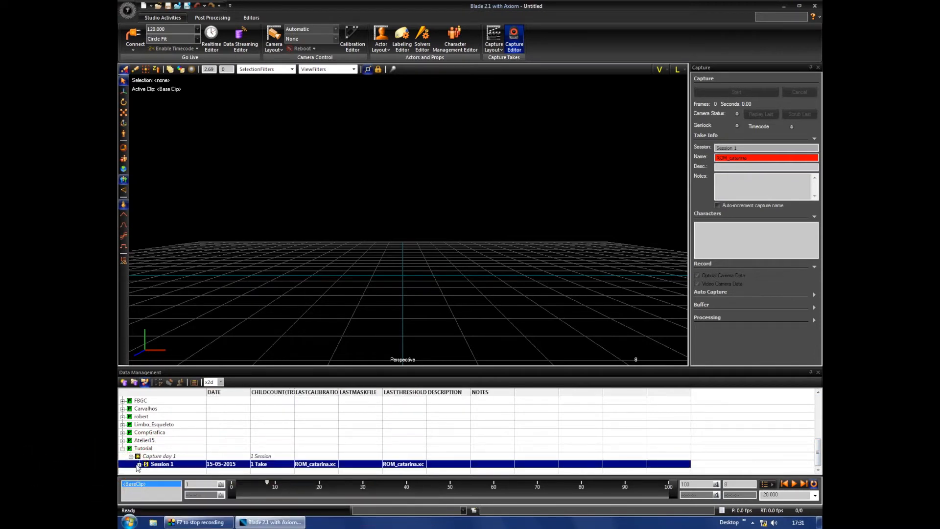
right_click(143, 448)
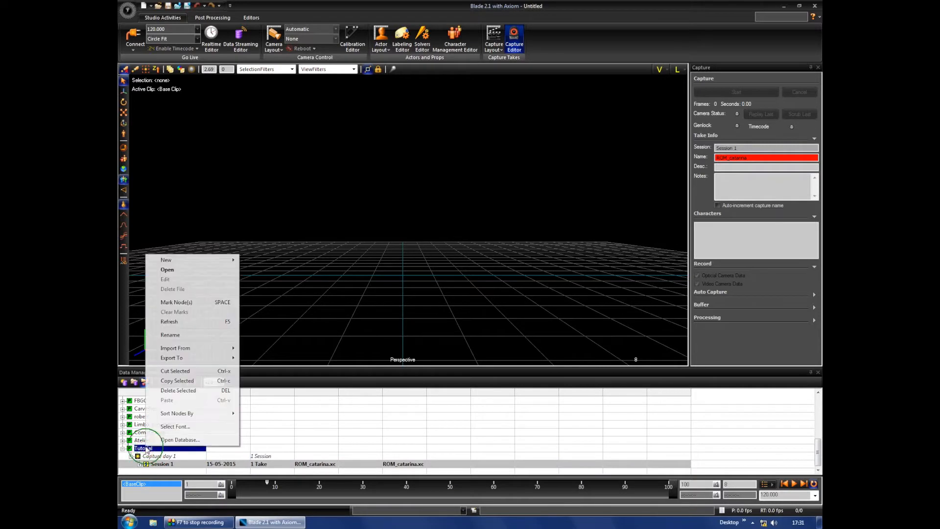
left_click(166, 259)
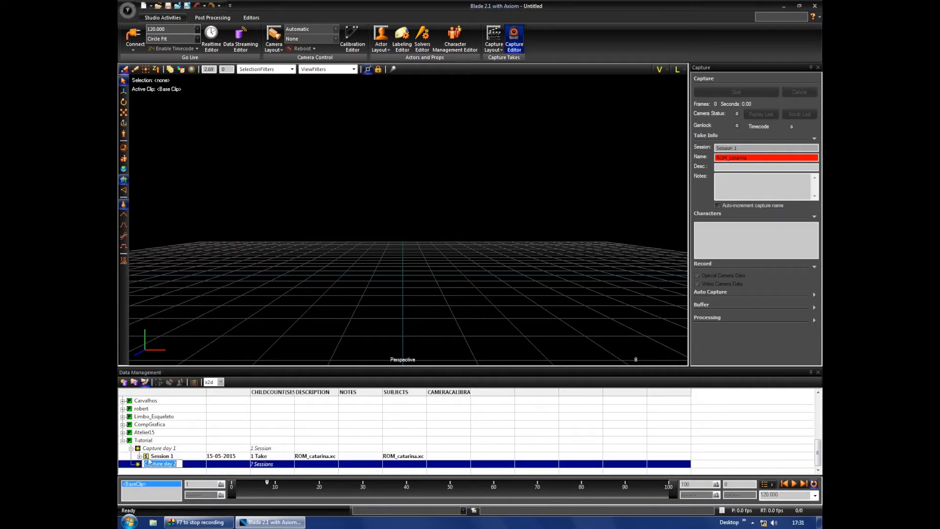
right_click(159, 464)
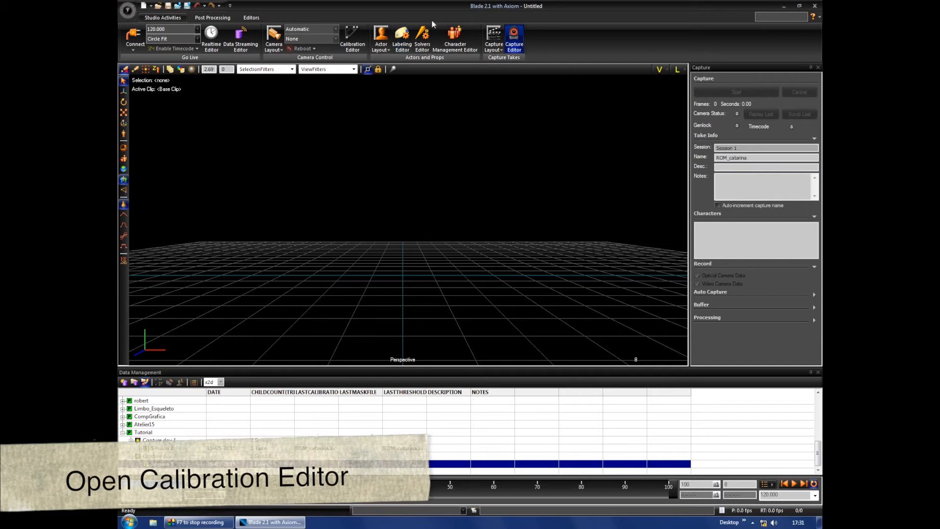
Step: In the Calibration Editor, set Go Live mode to Reconstruct and run Auto-Threshold
left_click(352, 34)
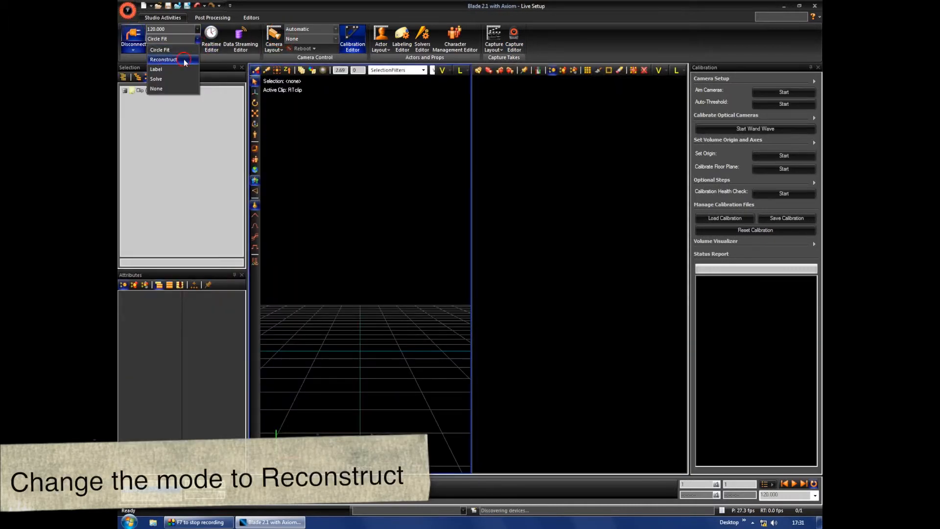
left_click(163, 59)
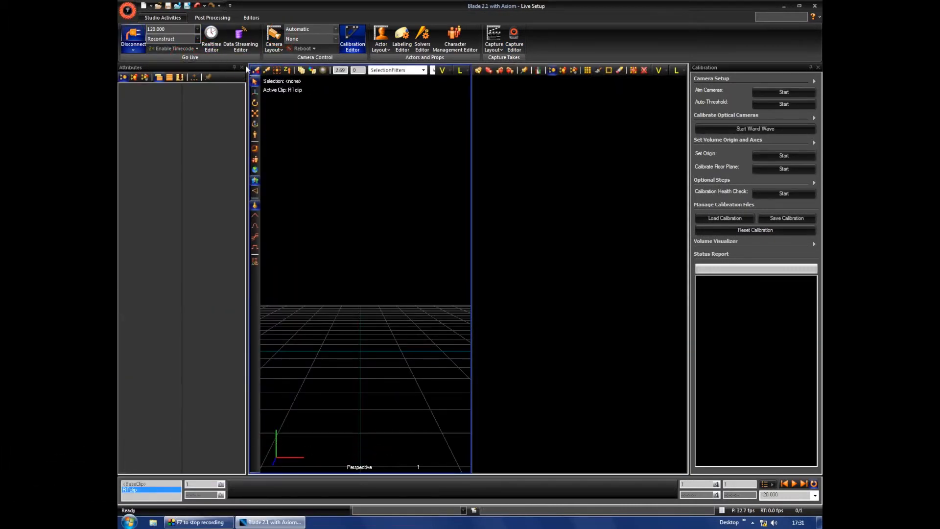
left_click(783, 103)
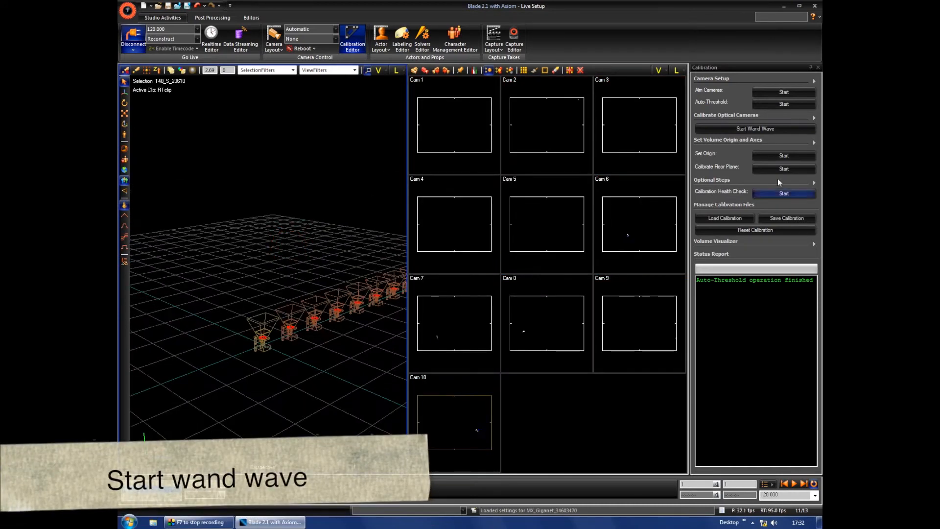
Step: Start and stop a wand wave to calibrate the ten cameras
left_click(755, 129)
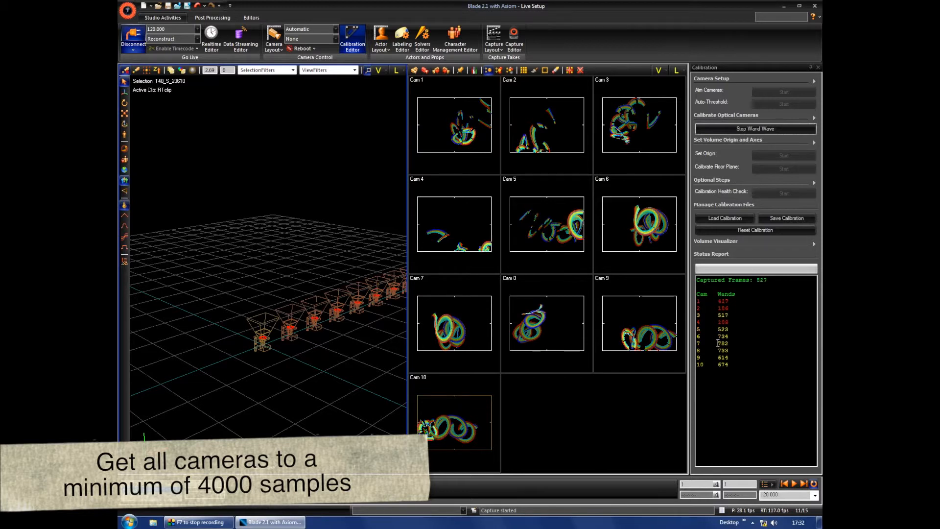
left_click(755, 128)
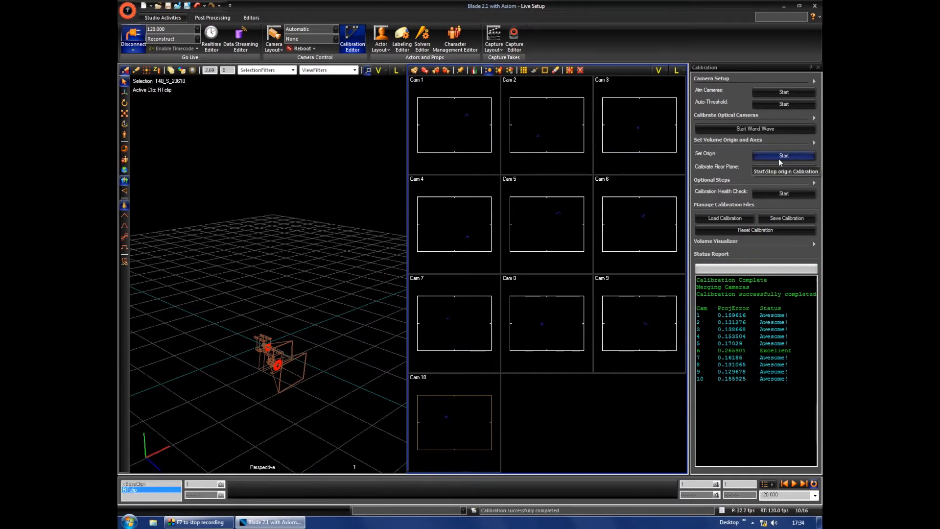
Step: Set the volume origin, calibrate the floor plane, and open the Capture Editor for ROM_catarina_2
left_click(783, 156)
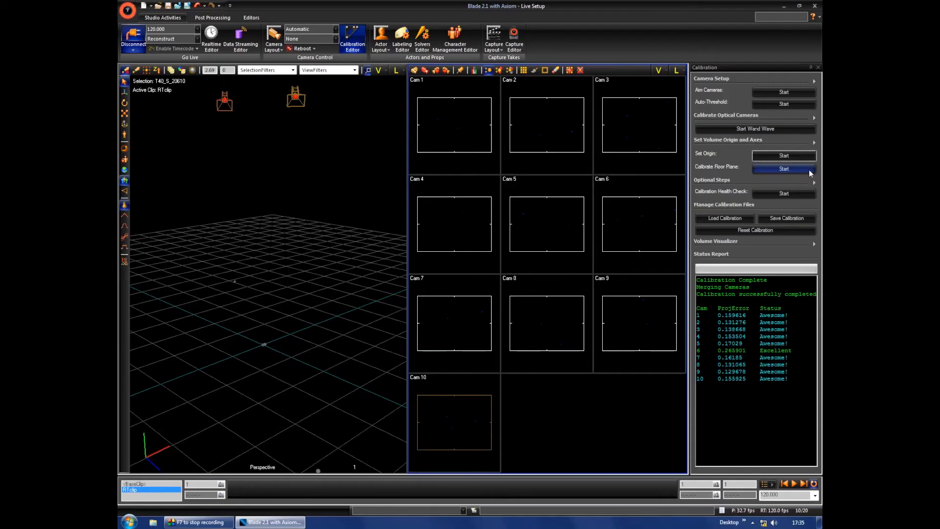
left_click(783, 169)
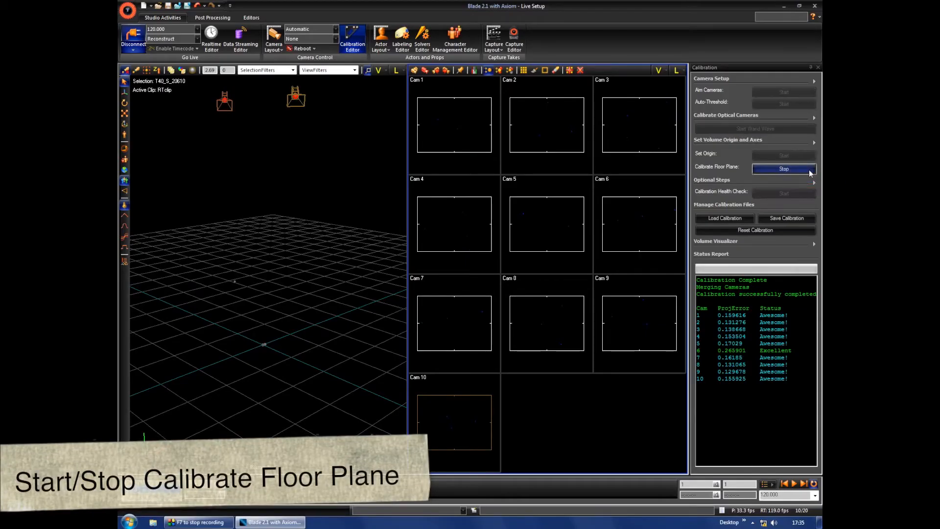
left_click(783, 168)
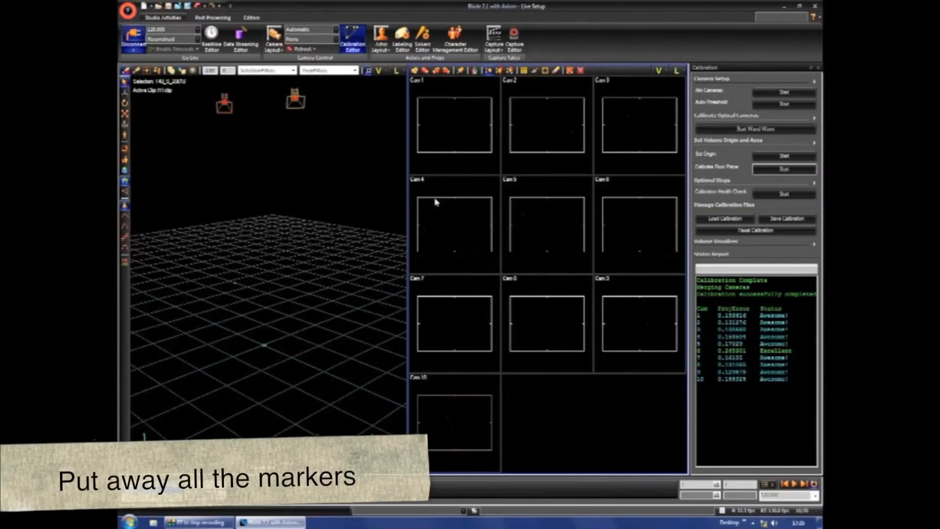
left_click(514, 37)
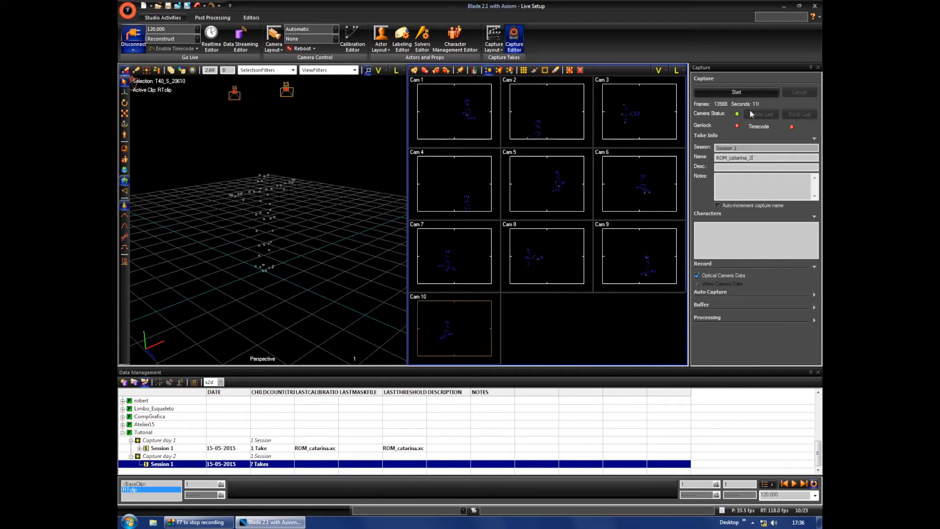
Step: Record the roughly 72-second ROM_catarina_2 take from start to stop
left_click(736, 91)
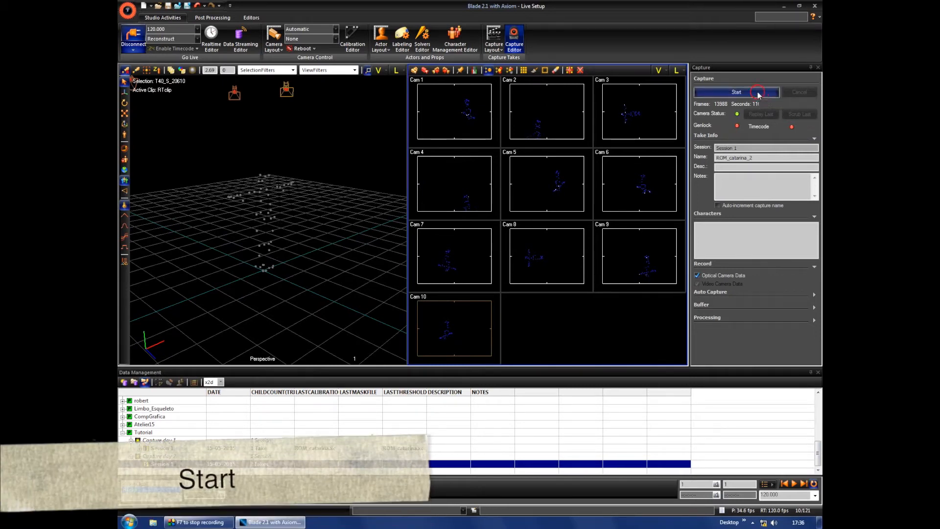
left_click(737, 92)
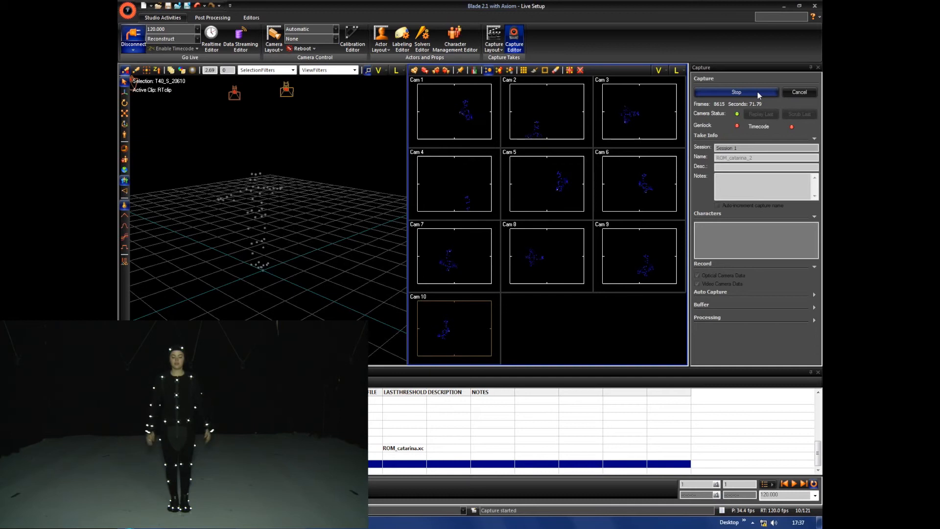
left_click(735, 92)
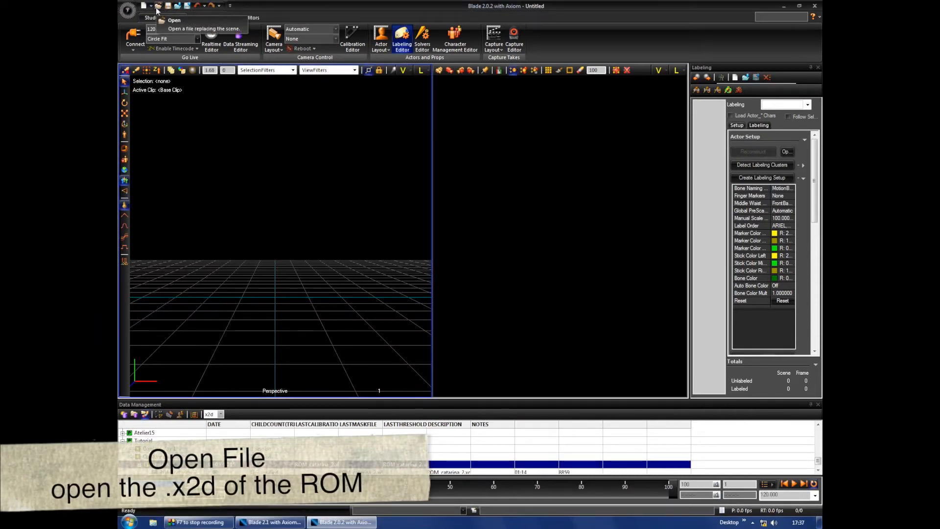
Step: Open ROM_catarina_2.x2d and reconstruct markers for all frames
left_click(174, 21)
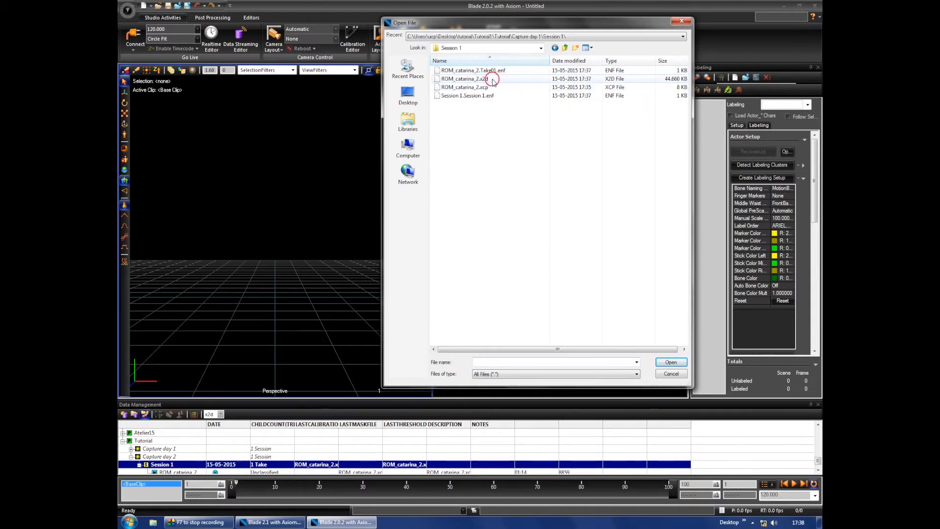
left_click(670, 361)
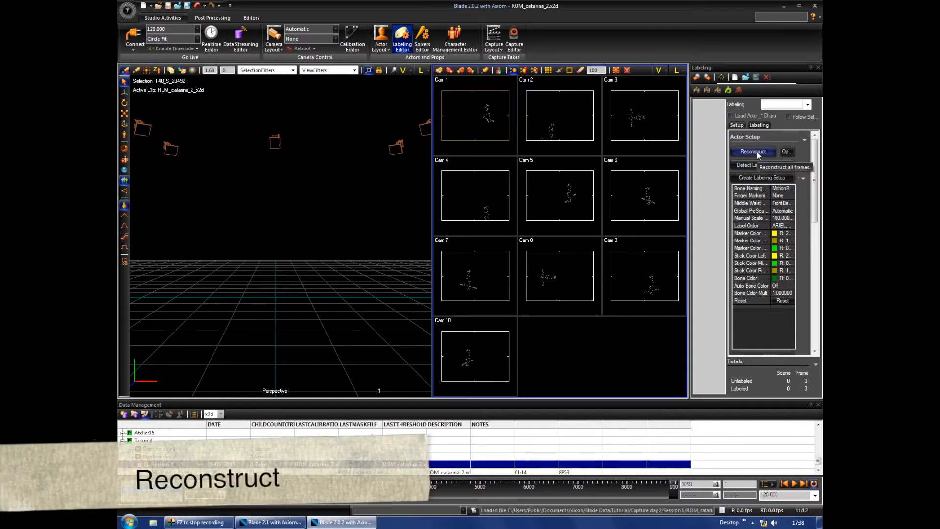
left_click(753, 151)
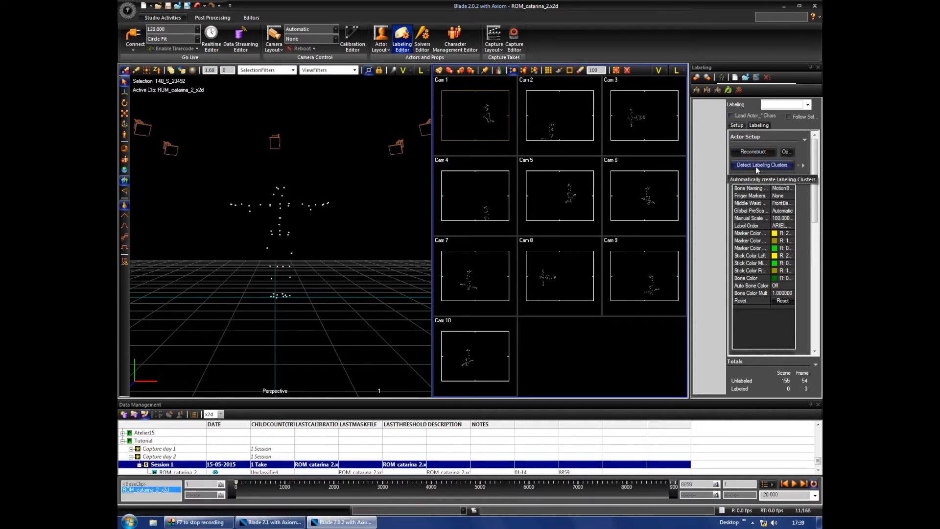
Step: Detect the four labeling clusters and generate the labeling skeleton
left_click(761, 165)
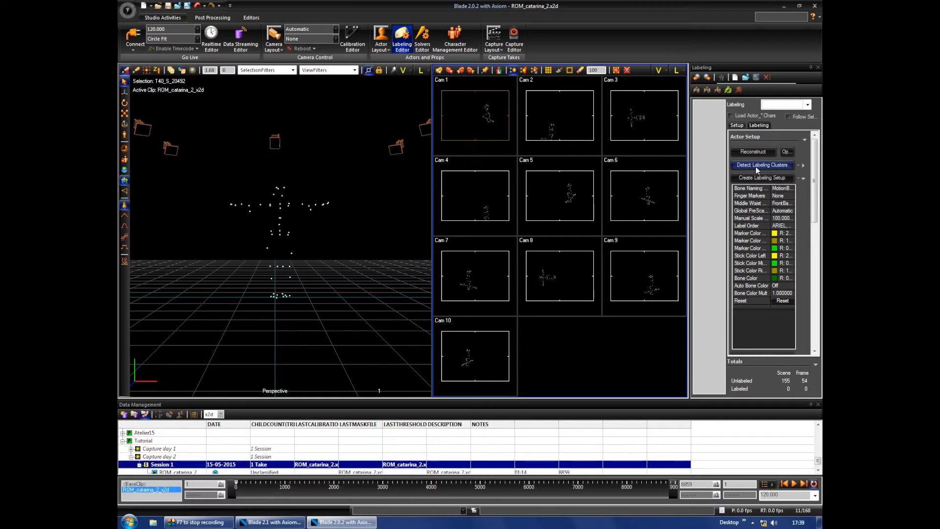
left_click(761, 165)
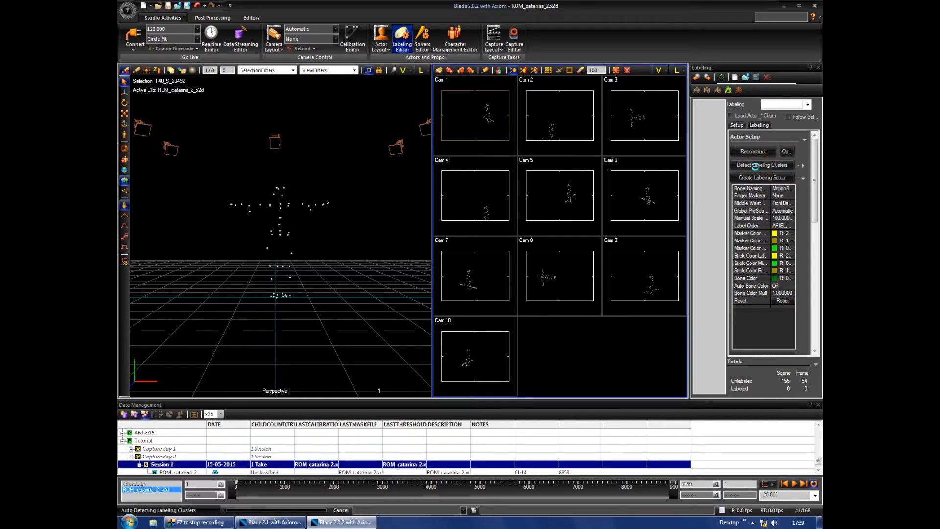
left_click(761, 165)
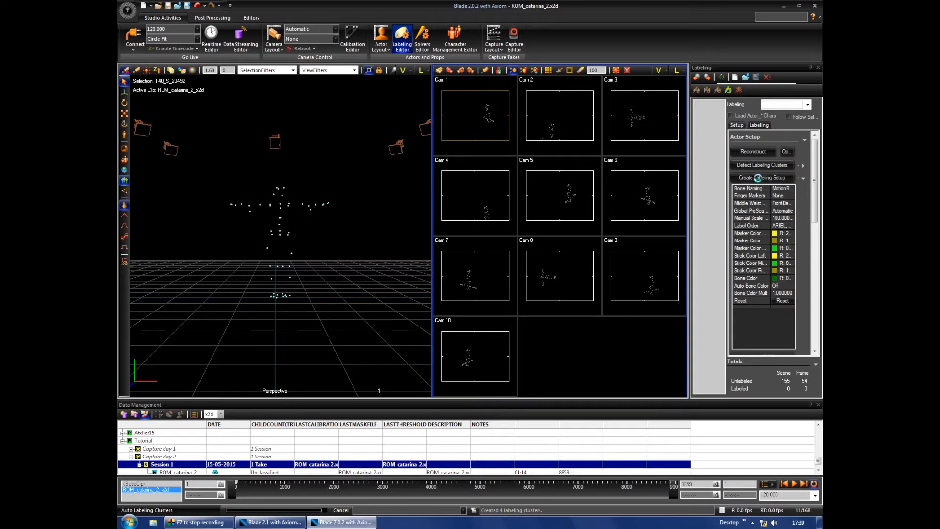
left_click(761, 177)
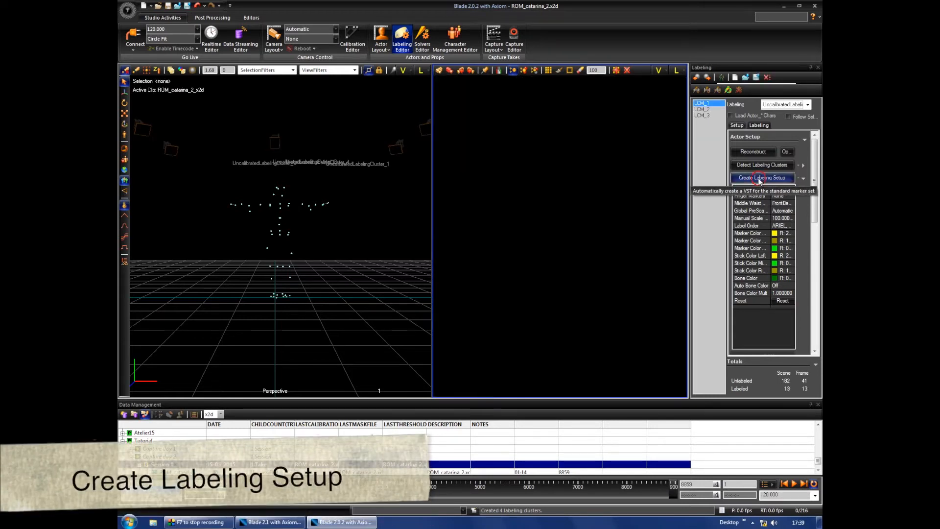
Step: Label the ROM markers and calibrate the BladeDefault_1 skeleton to them
left_click(762, 177)
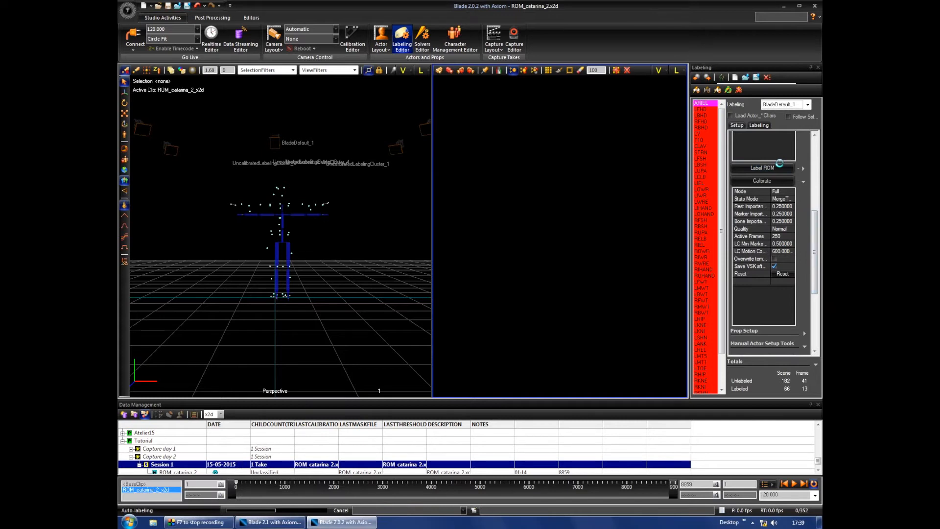
left_click(762, 167)
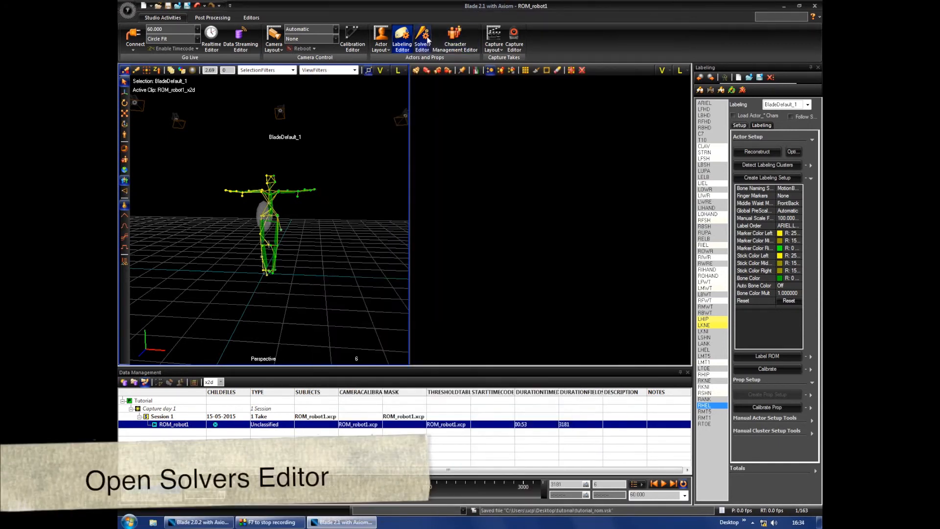
Step: Create a solving setup for BladeDefault_1 and solve all frames
left_click(251, 18)
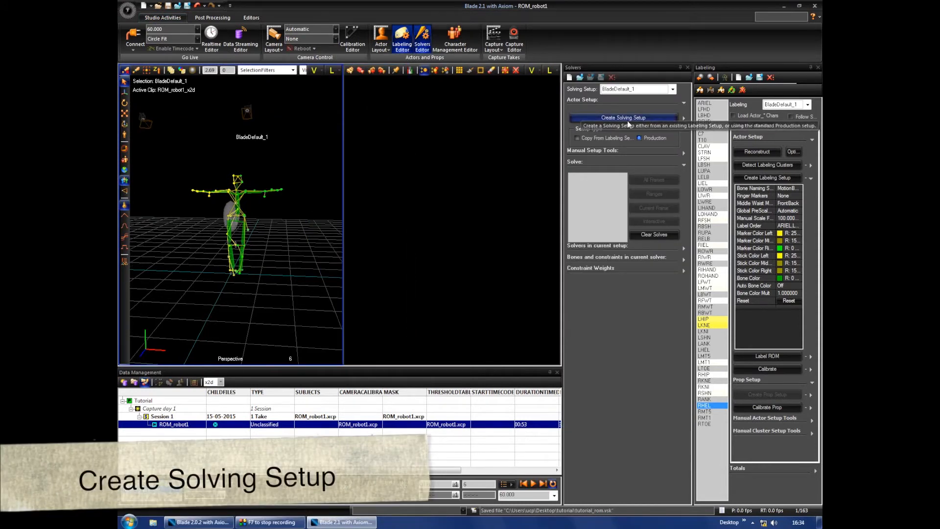
left_click(653, 180)
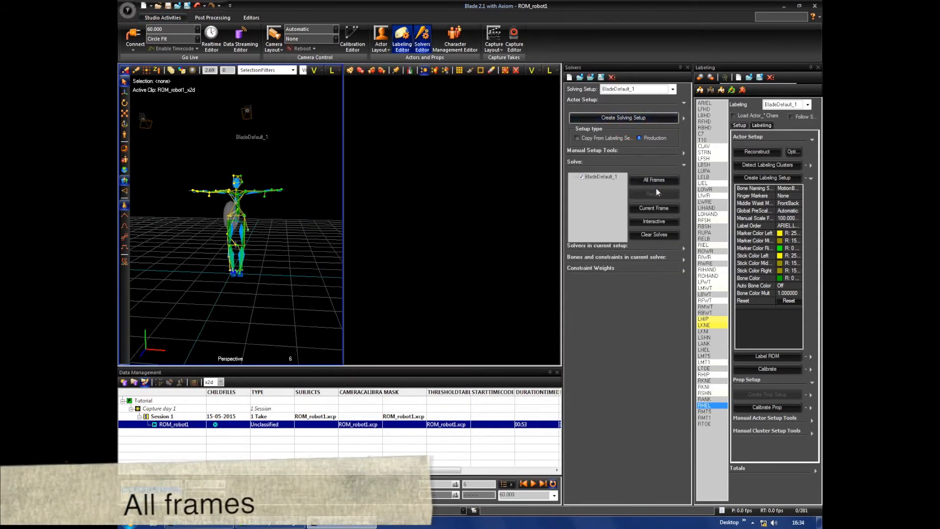
left_click(654, 180)
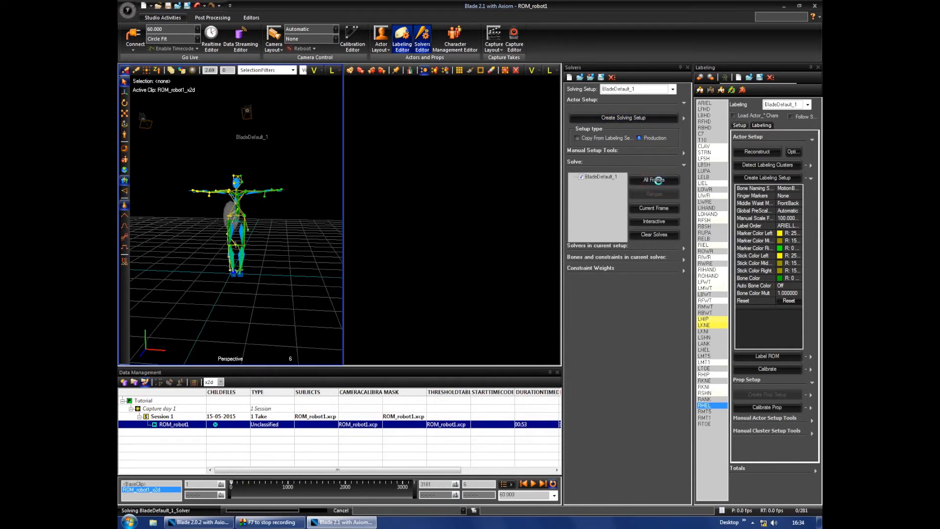
Step: Export the setup file under the name tutorial_rom
left_click(187, 5)
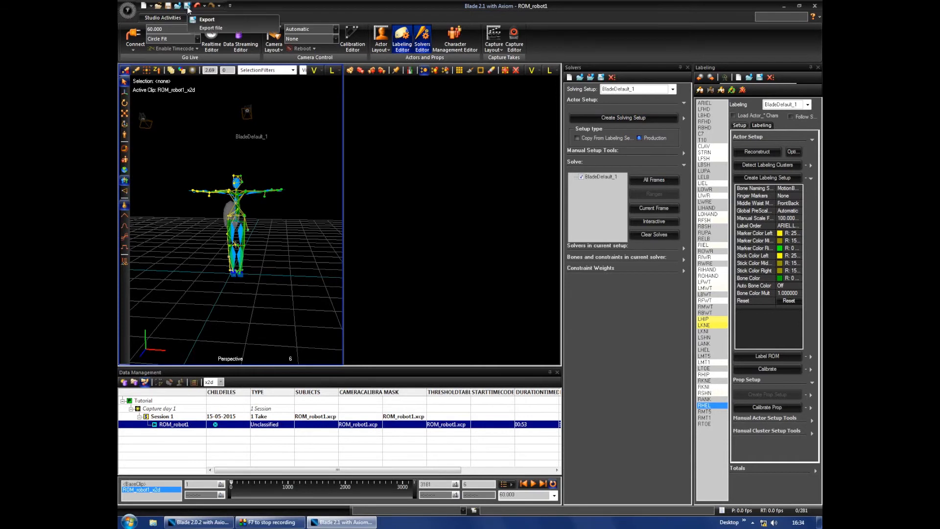
left_click(210, 27)
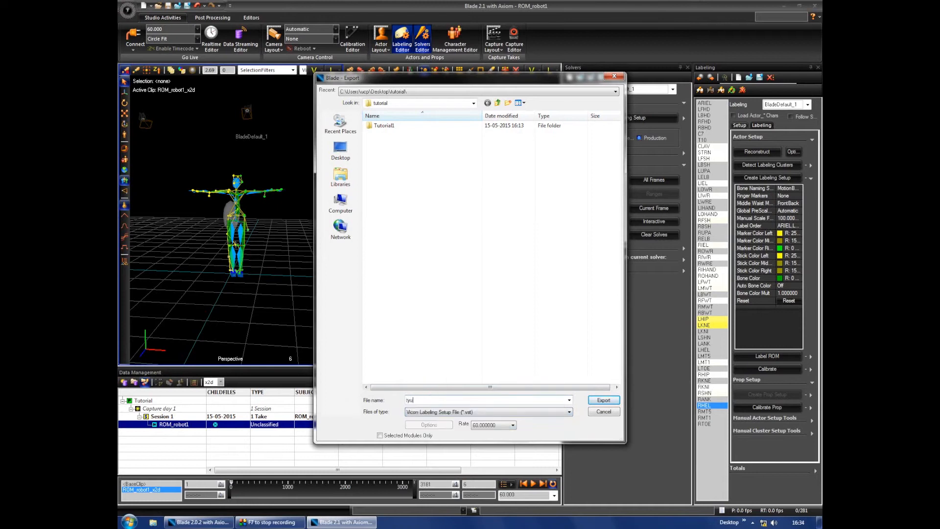
type("tutorial_rom.hdf")
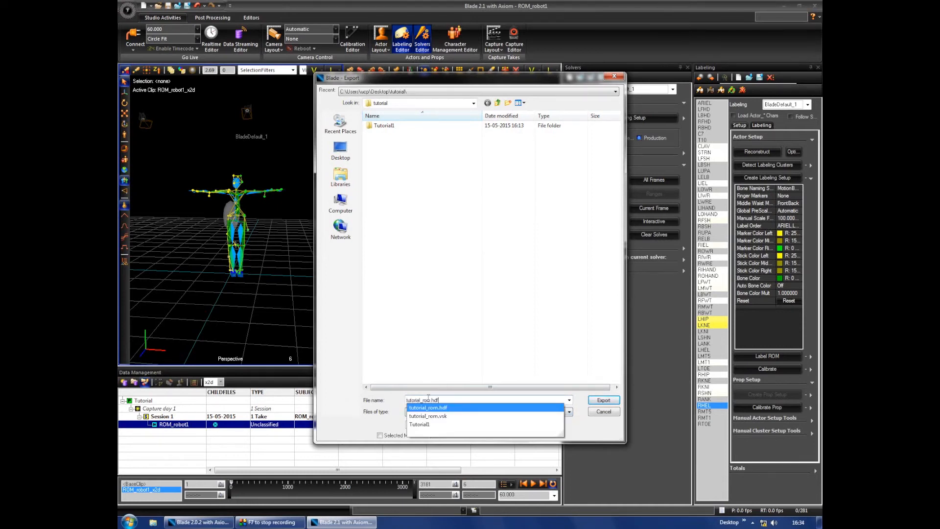
left_click(603, 400)
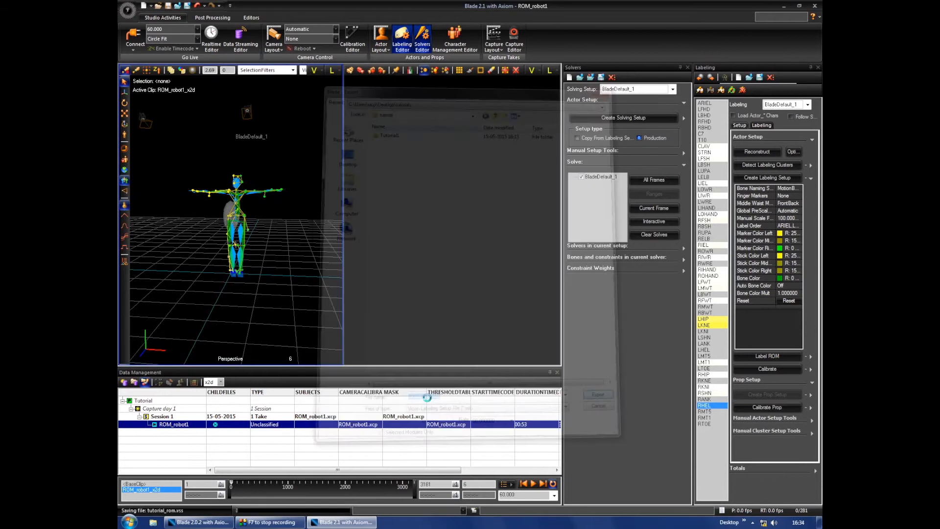
left_click(596, 394)
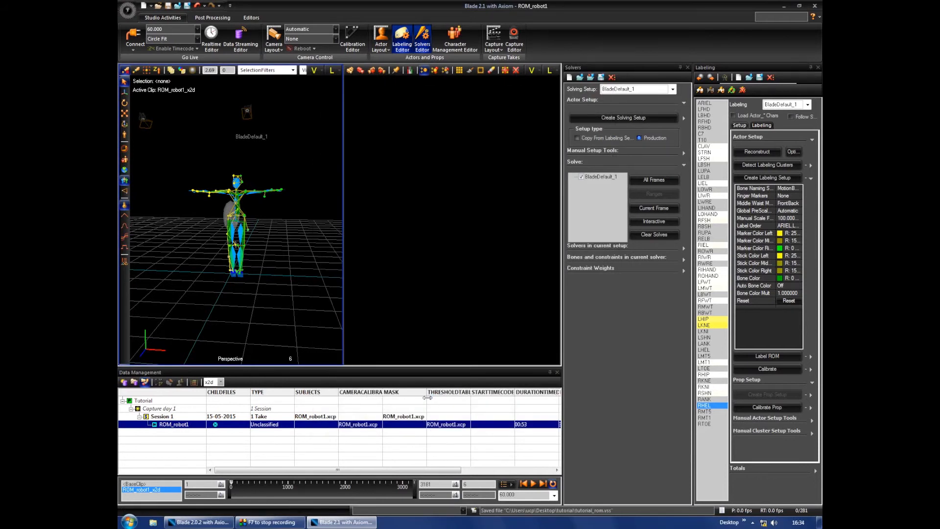
mouse_move(203, 88)
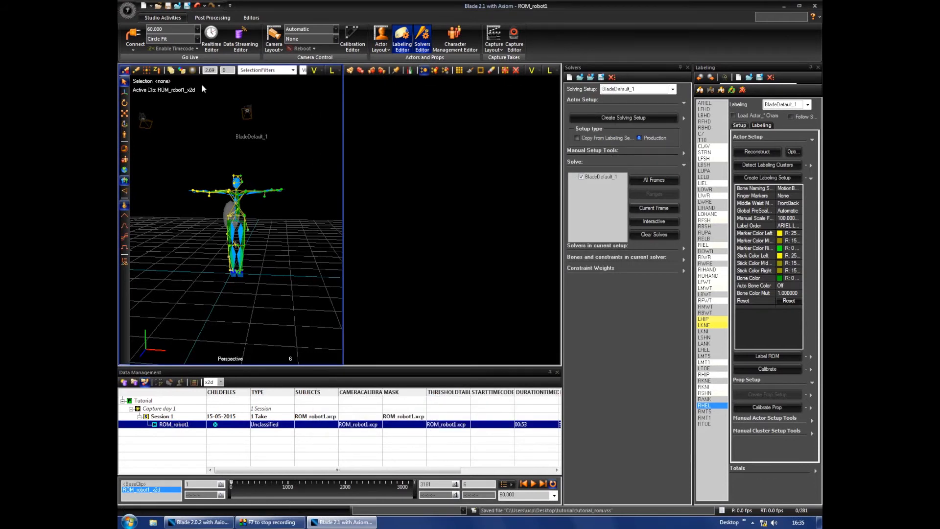
Step: Save the whole scene as an .hdf file
left_click(157, 6)
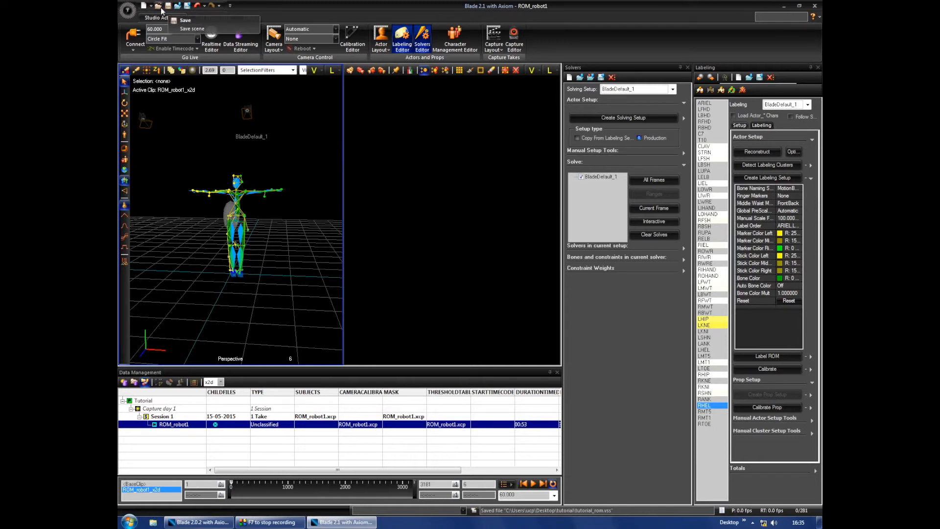
left_click(192, 29)
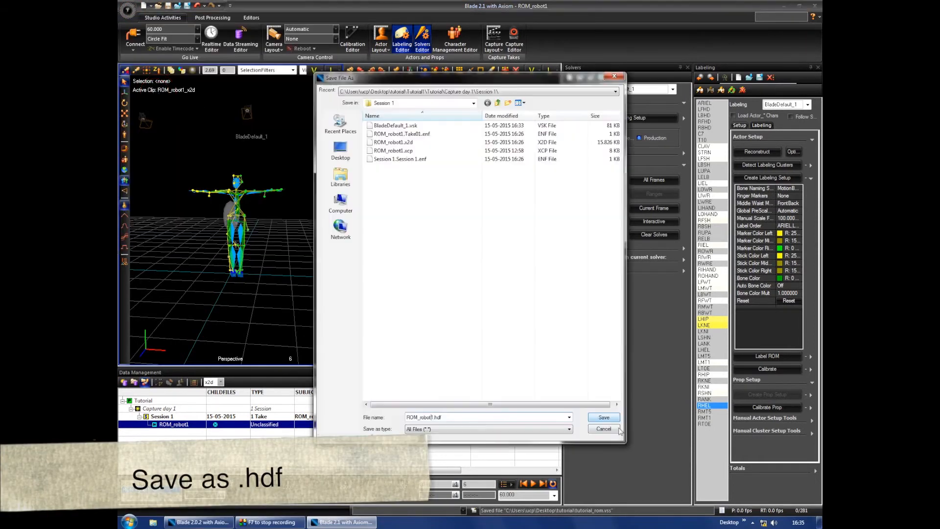
left_click(603, 417)
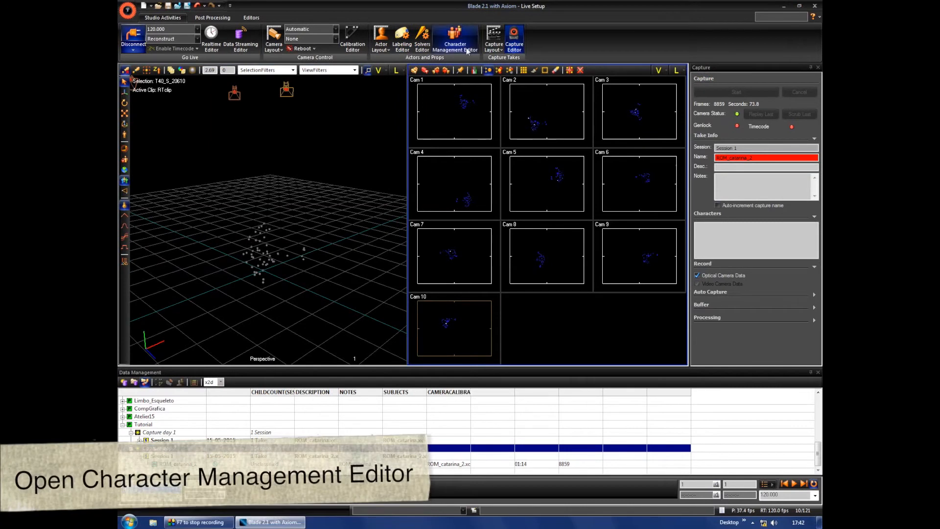
Step: Load the rom_catarina skeleton and solving files from Session 1 in Character Management
left_click(455, 36)
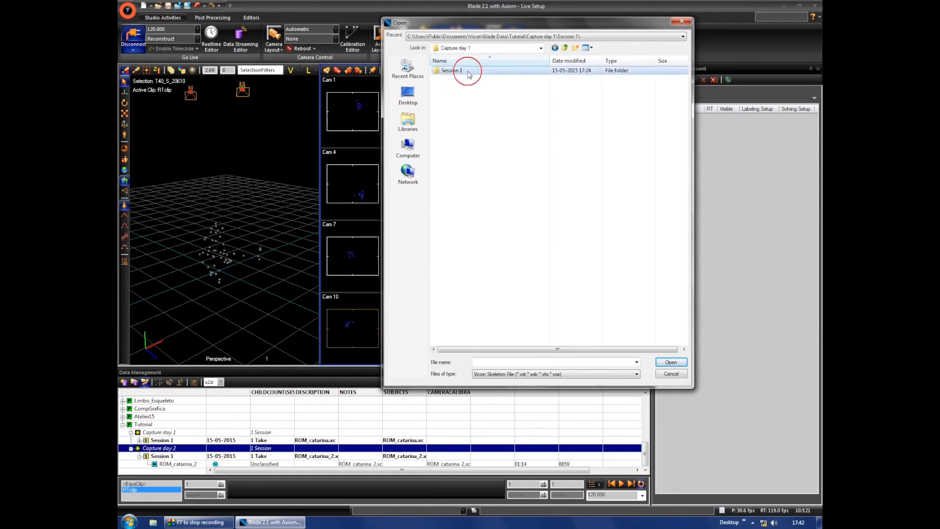
double_click(451, 70)
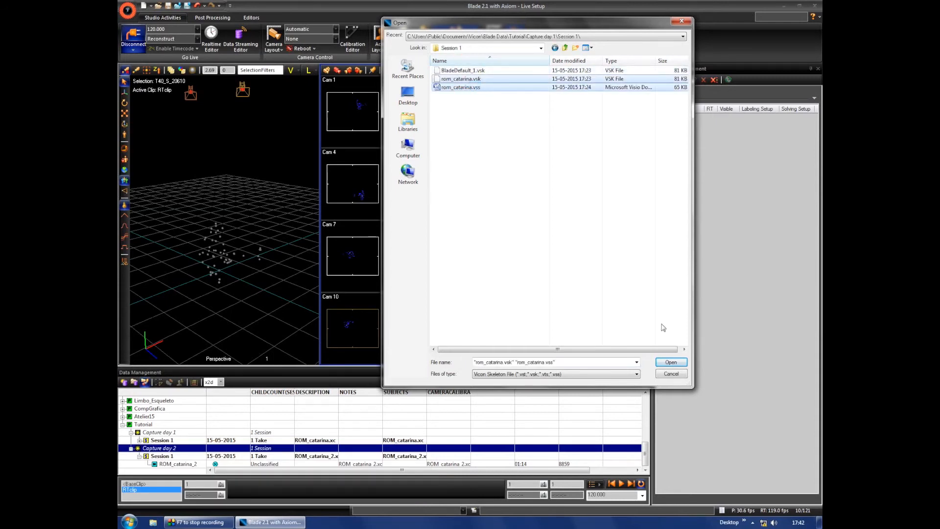
left_click(671, 361)
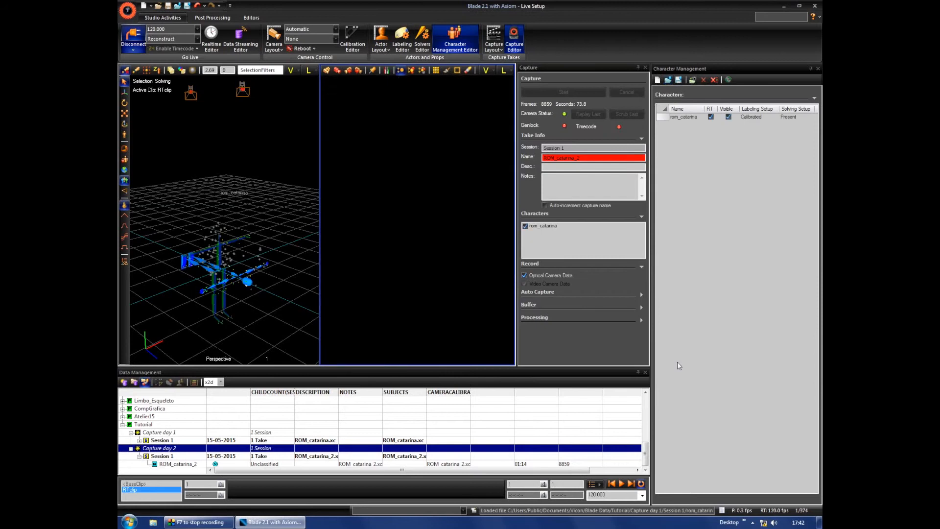
Step: Set live processing to solving, select rom_catarina, and record a running take
left_click(172, 39)
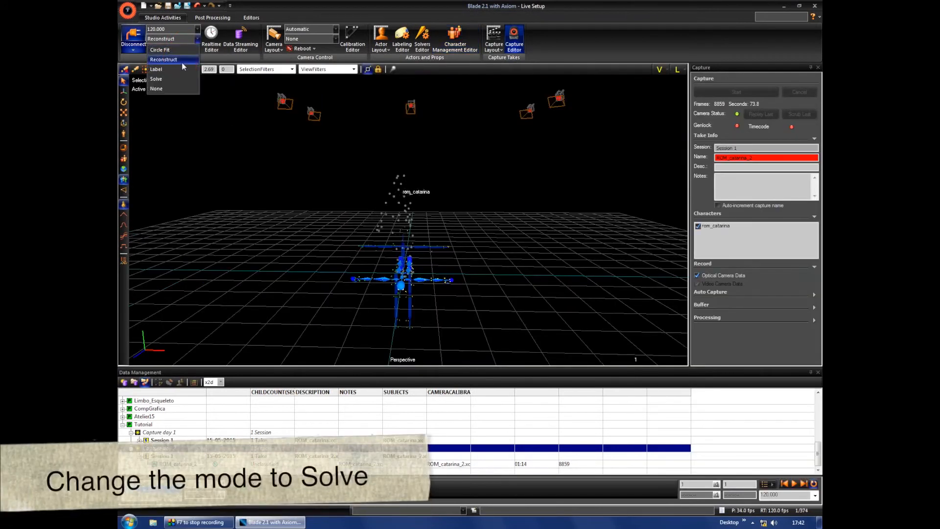
left_click(156, 78)
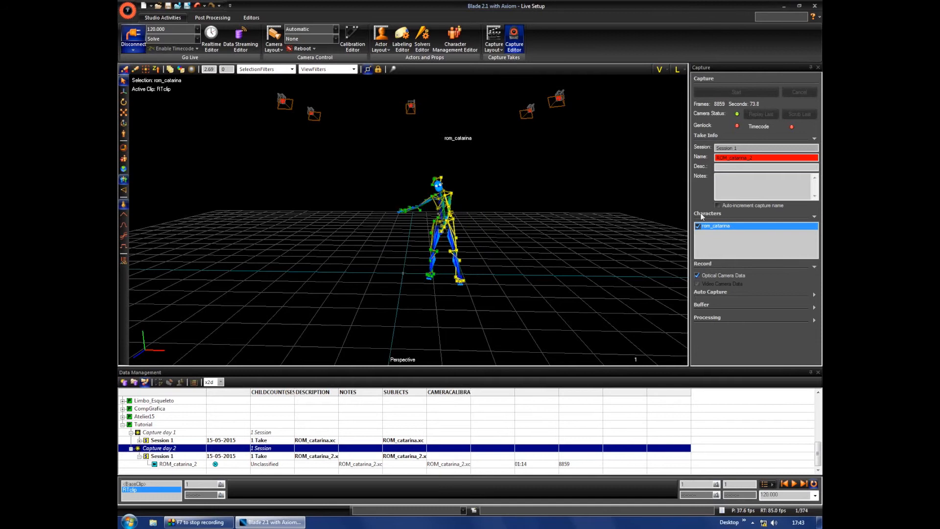
left_click(734, 91)
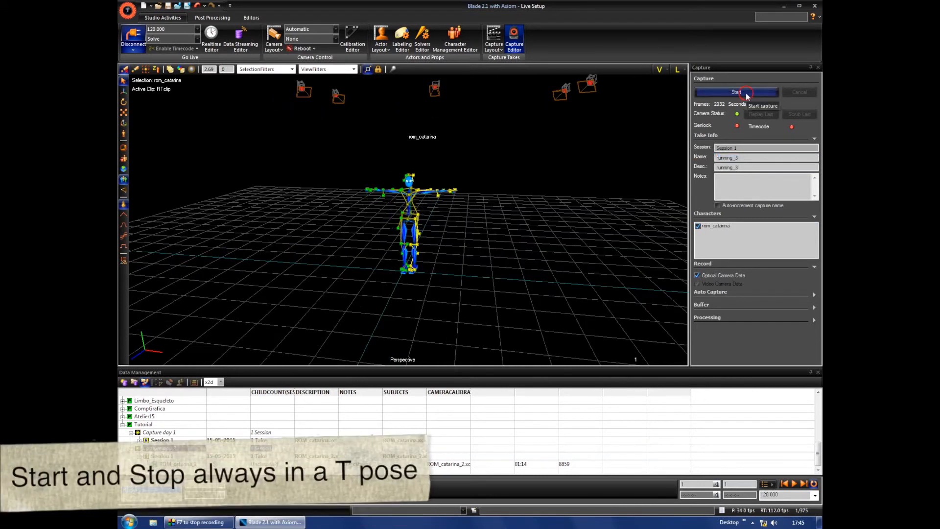
left_click(736, 91)
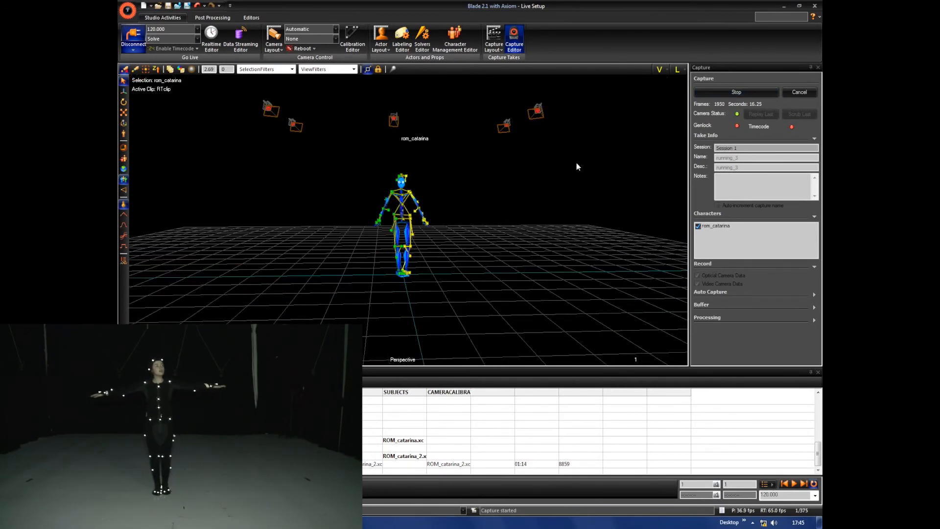
left_click(735, 92)
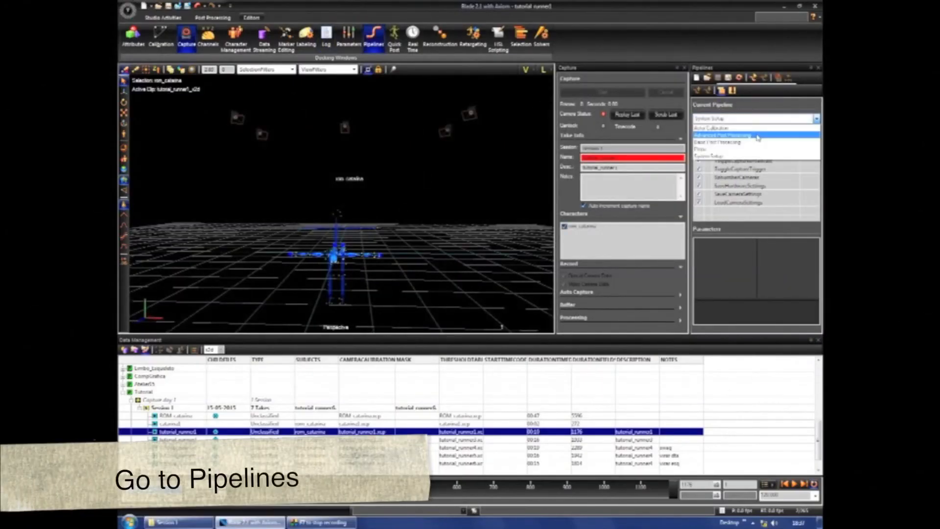
Step: Run Basic Post Processing and export the take as FBX into Capture day 1, named 'runn'
left_click(717, 142)
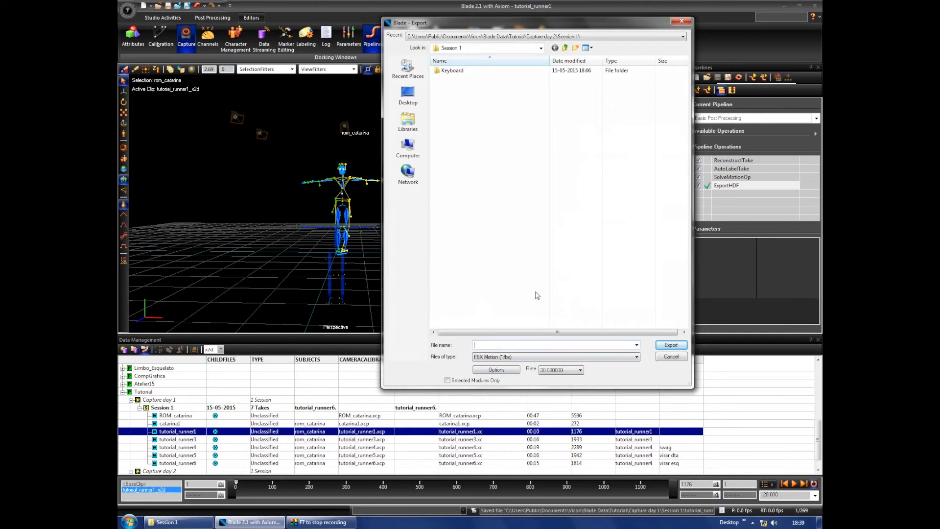
left_click(540, 48)
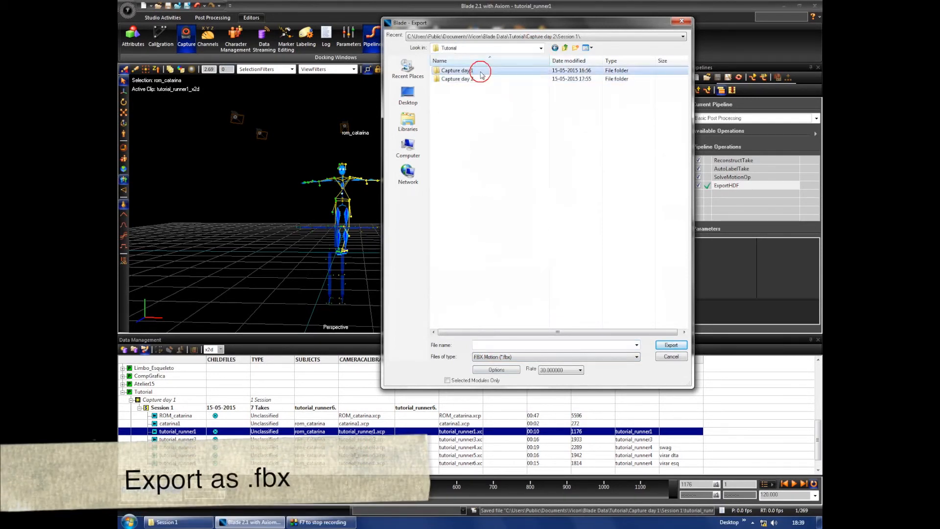
double_click(454, 70)
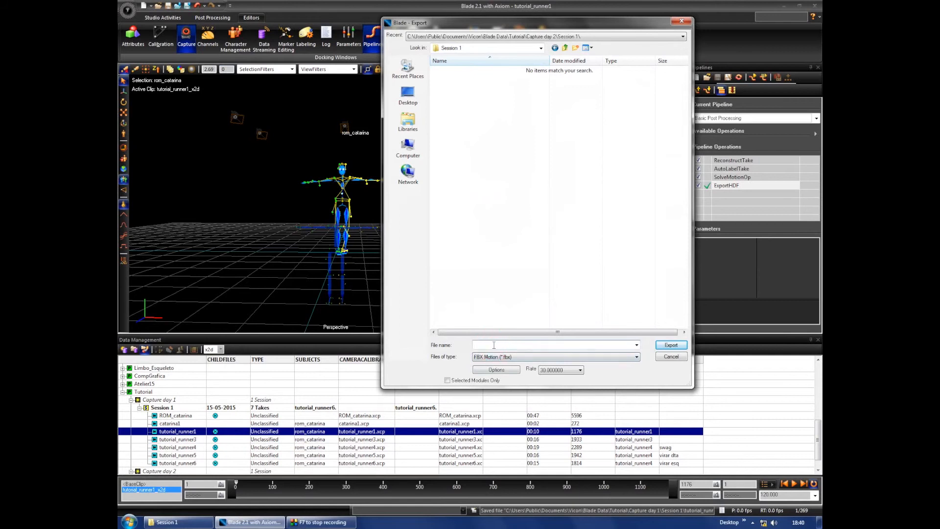
type("runn")
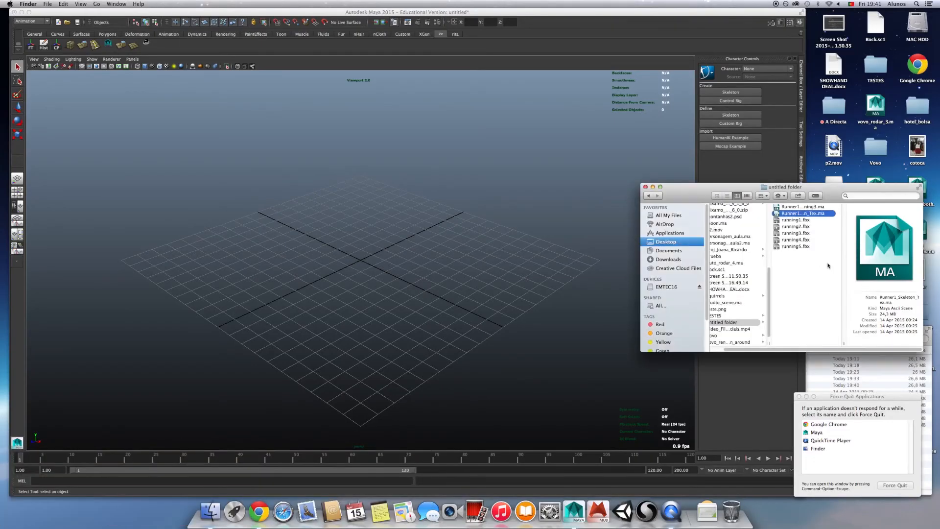
Step: Open Runner1_Skeleton_Tex.ma and continue past the Student Version warning
double_click(803, 213)
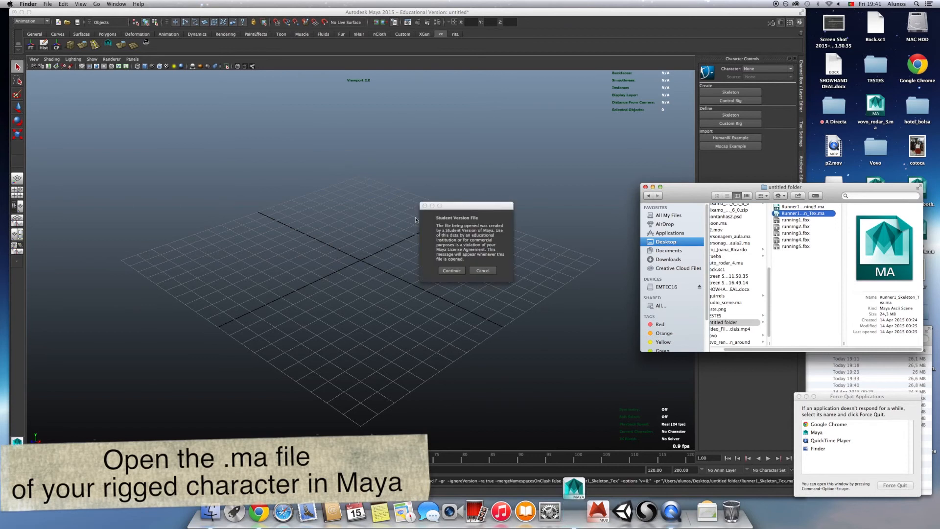
left_click(451, 270)
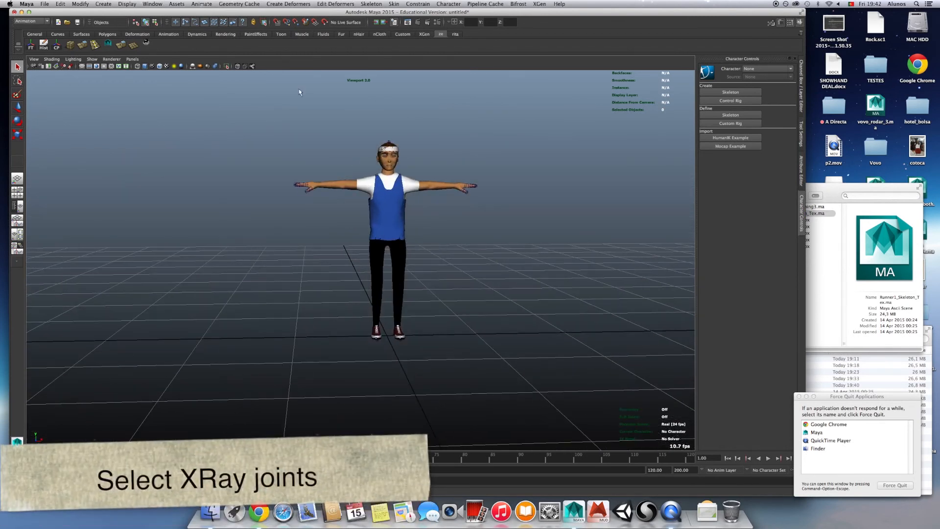
Step: Show X-Ray joints, define the skeleton from Hips, and apply the MIXAMO template
left_click(730, 115)
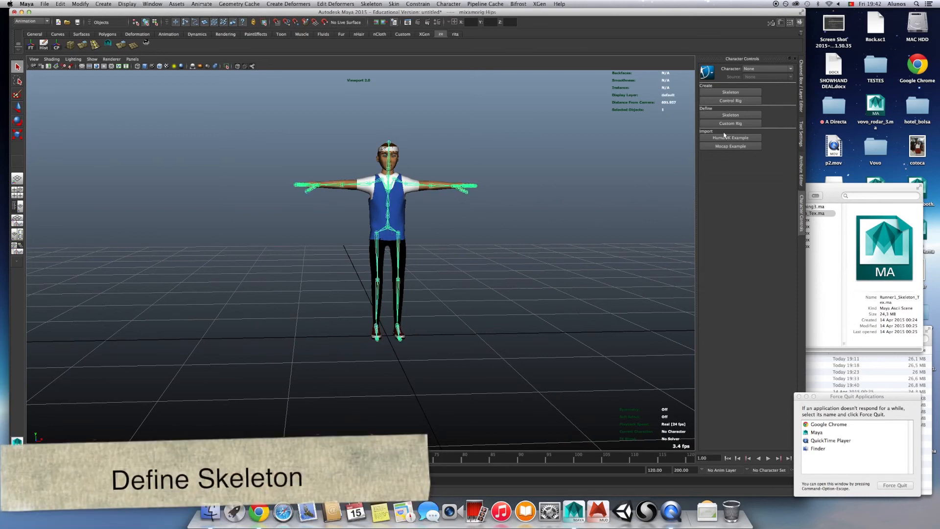
left_click(730, 114)
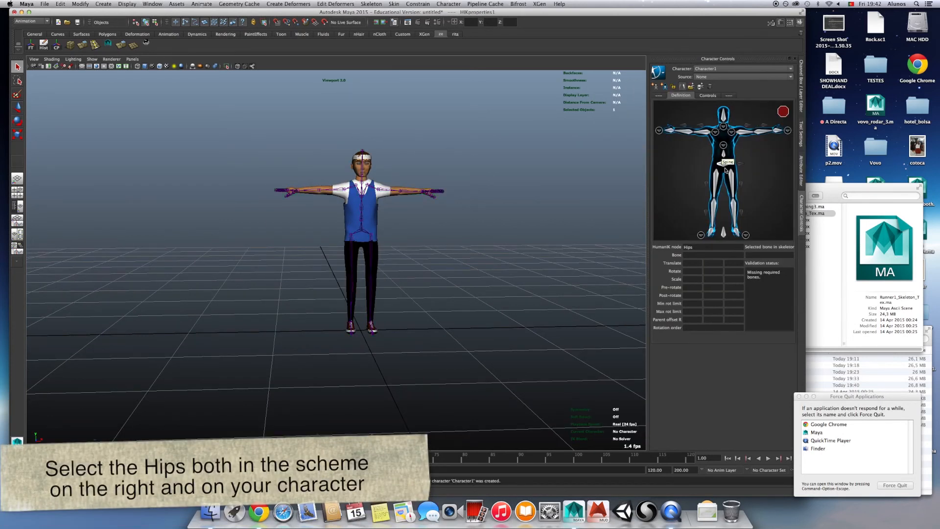
left_click(723, 163)
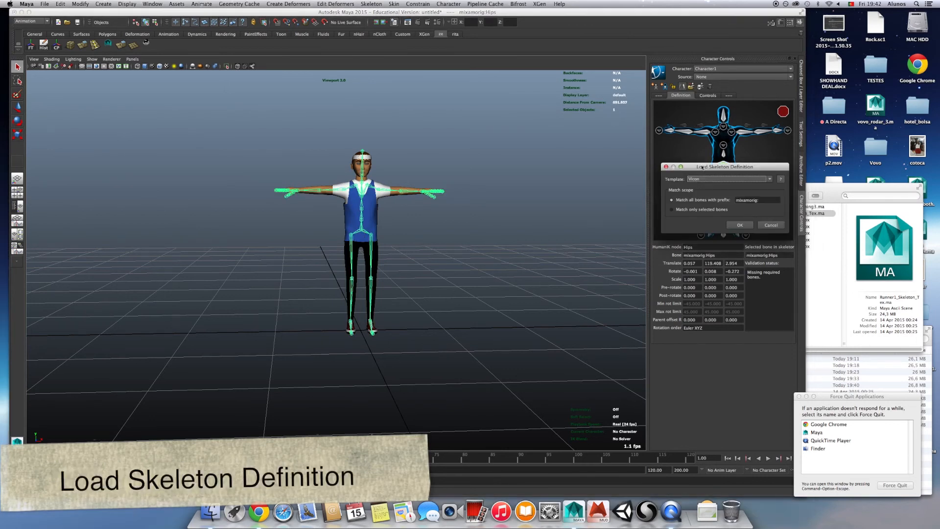
left_click(725, 179)
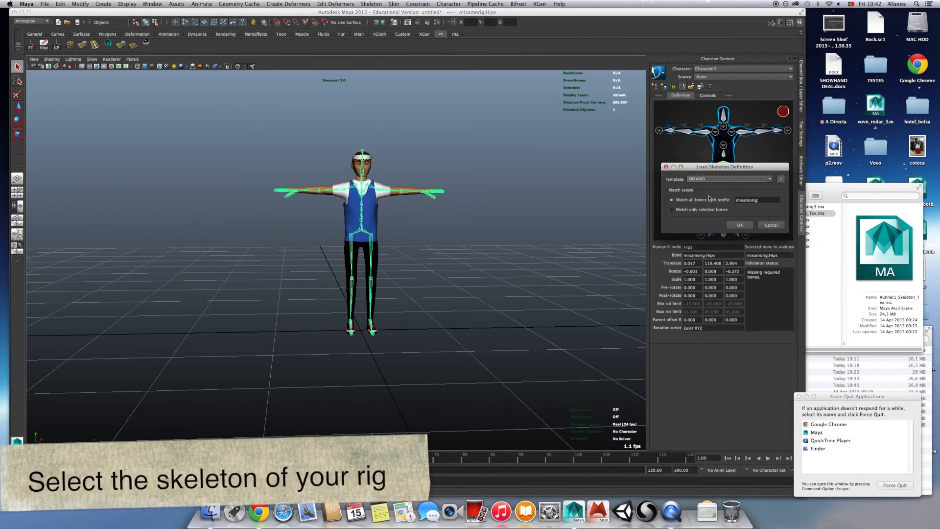
left_click(740, 225)
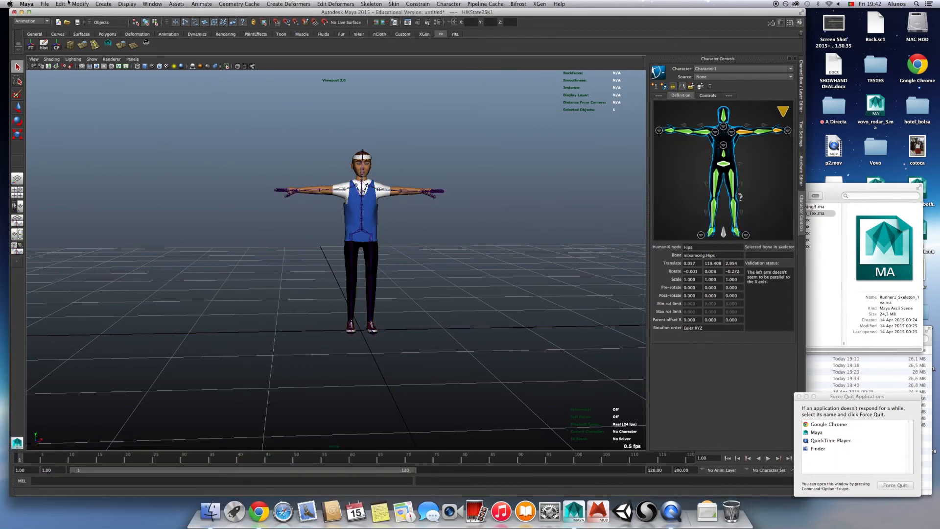
Step: Reference running4.fbx, map its skeleton with the Vicon template, then reselect the runner character
left_click(44, 3)
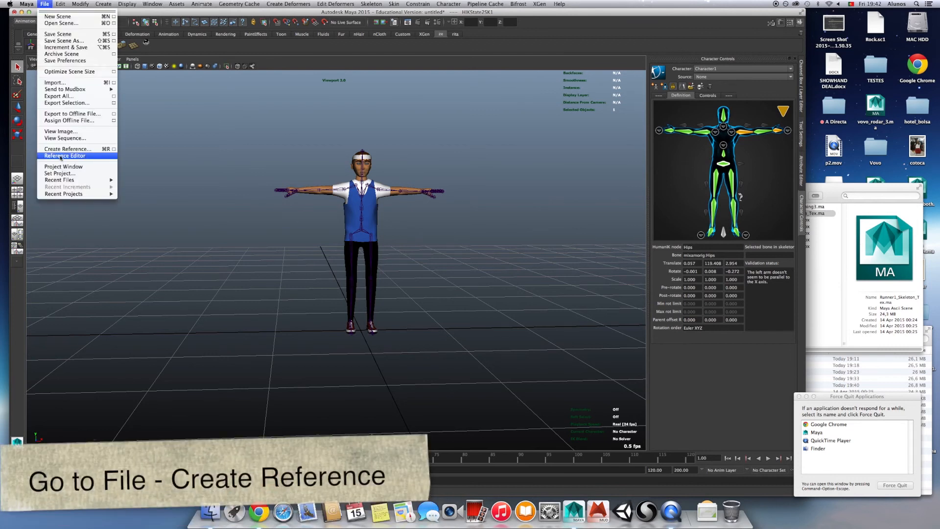
left_click(68, 148)
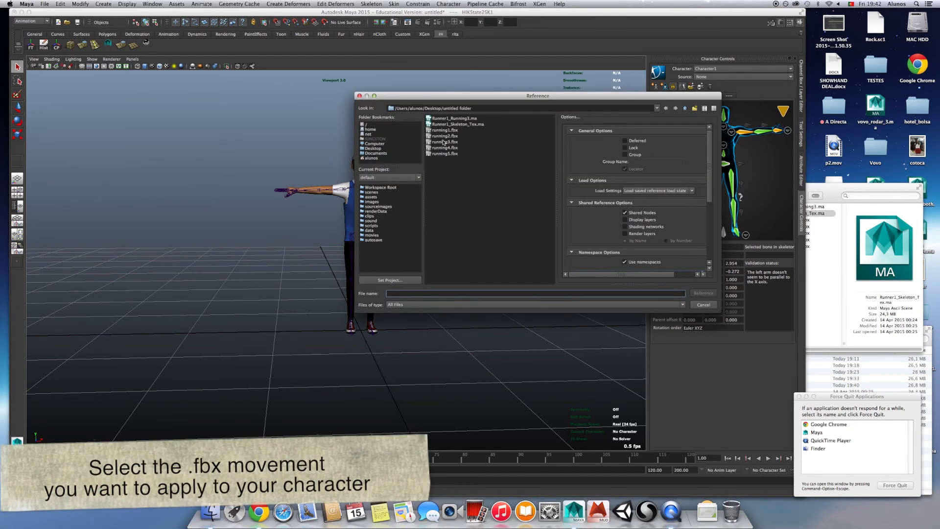
left_click(444, 147)
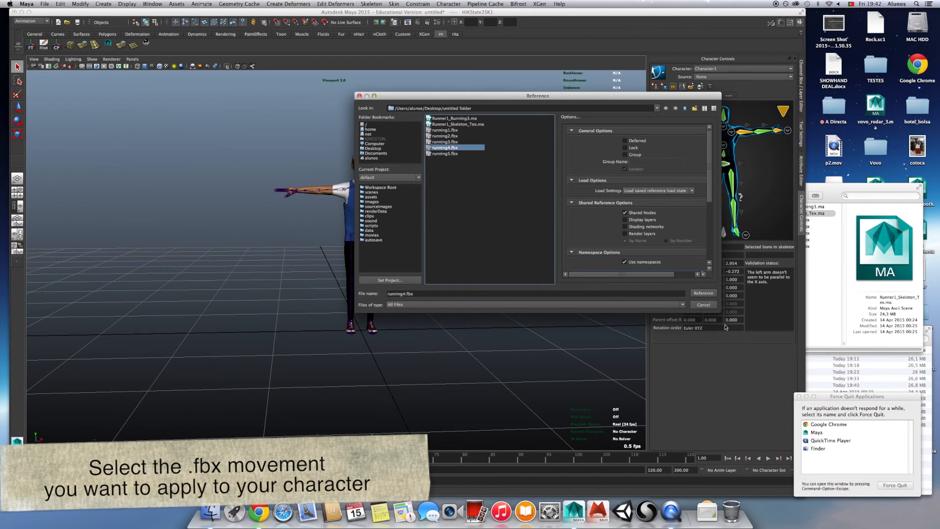
left_click(704, 293)
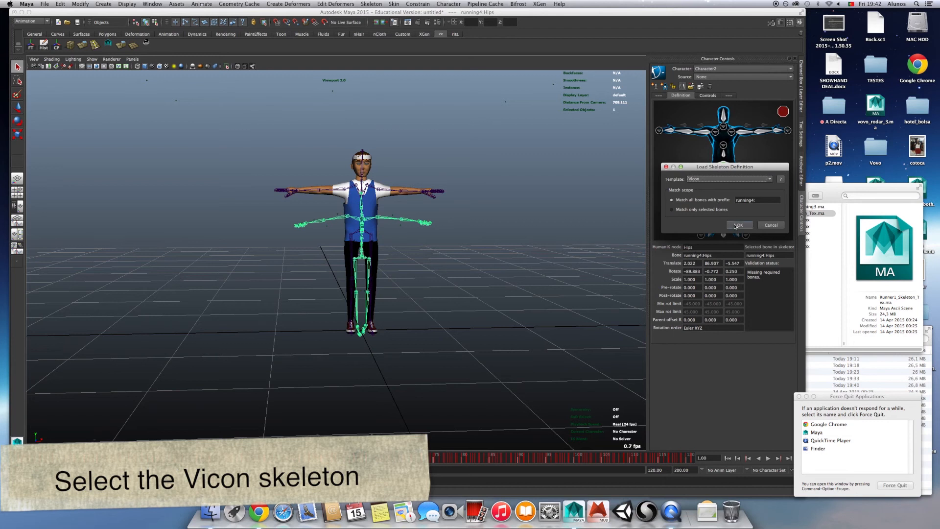
left_click(738, 225)
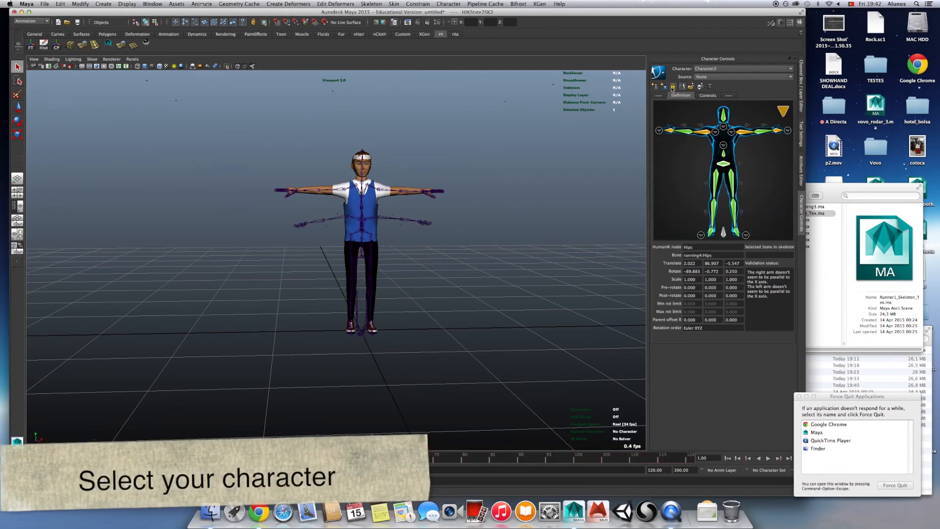
left_click(707, 80)
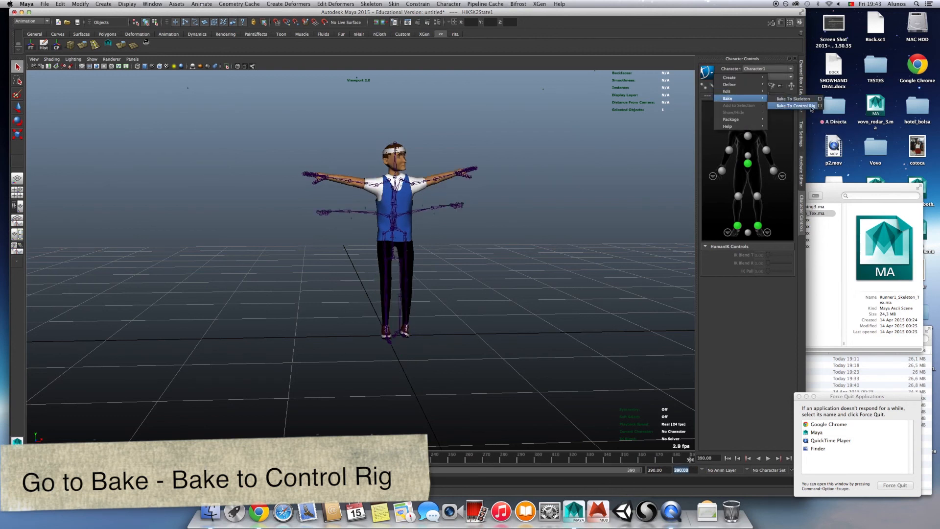
Step: Bake Character2's running motion onto the runner's control rig via Bake To Control Rig
left_click(793, 106)
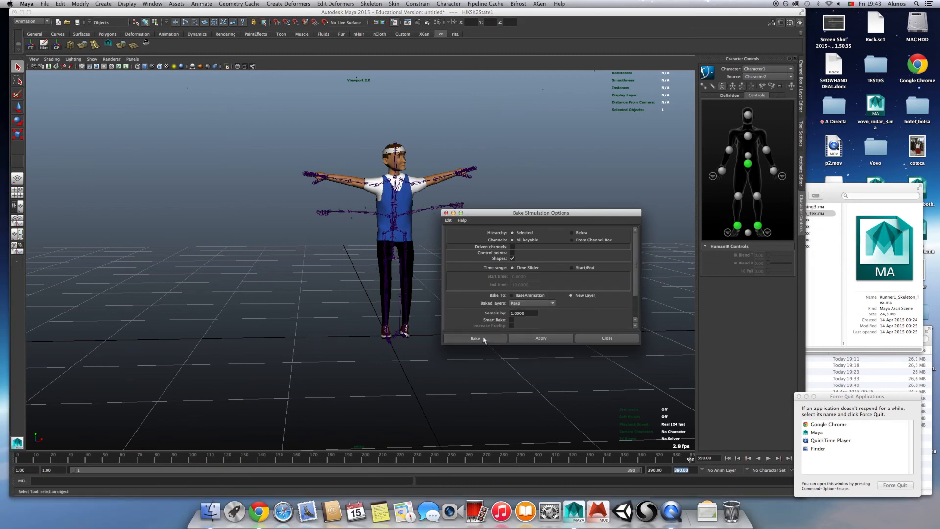
left_click(475, 337)
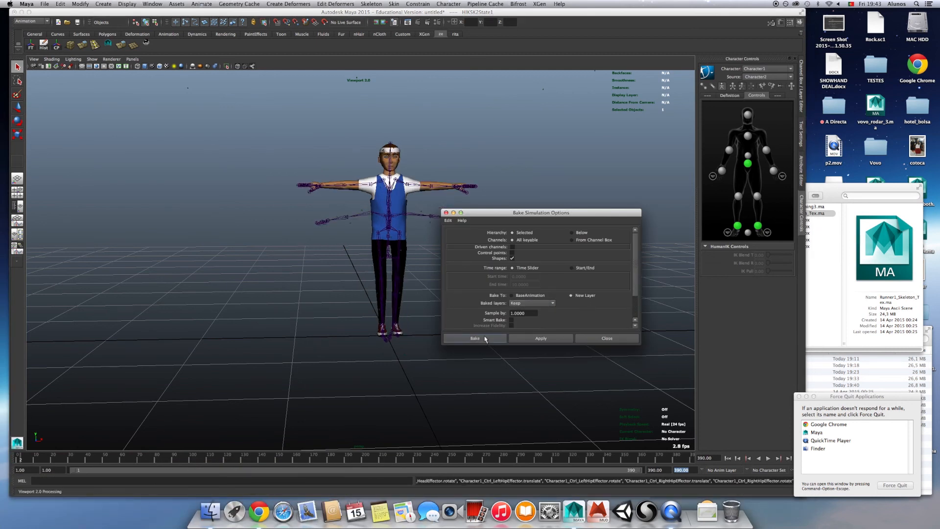